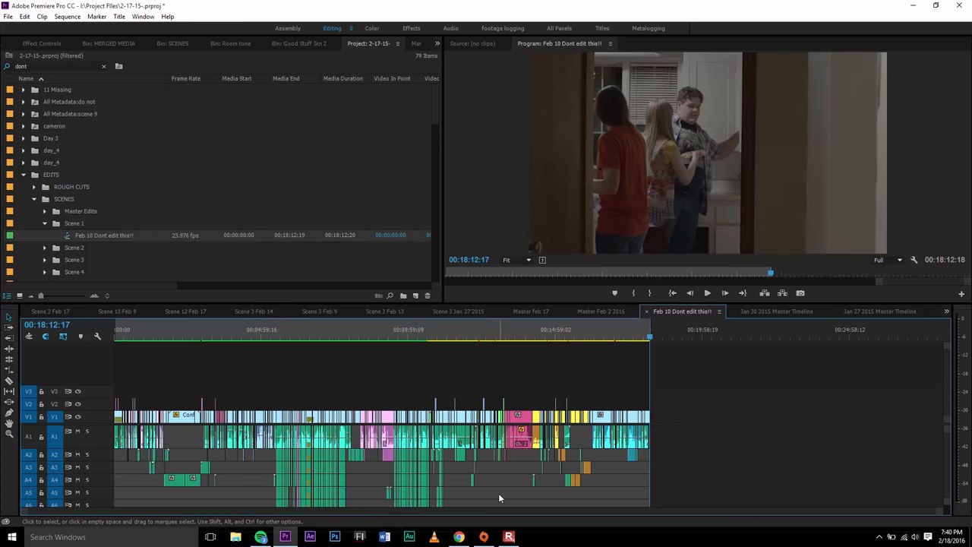
# Scrub the 'Feb 10 Dund edit' sequence at a later and an earlier point to preview it
pyautogui.click(364, 336)
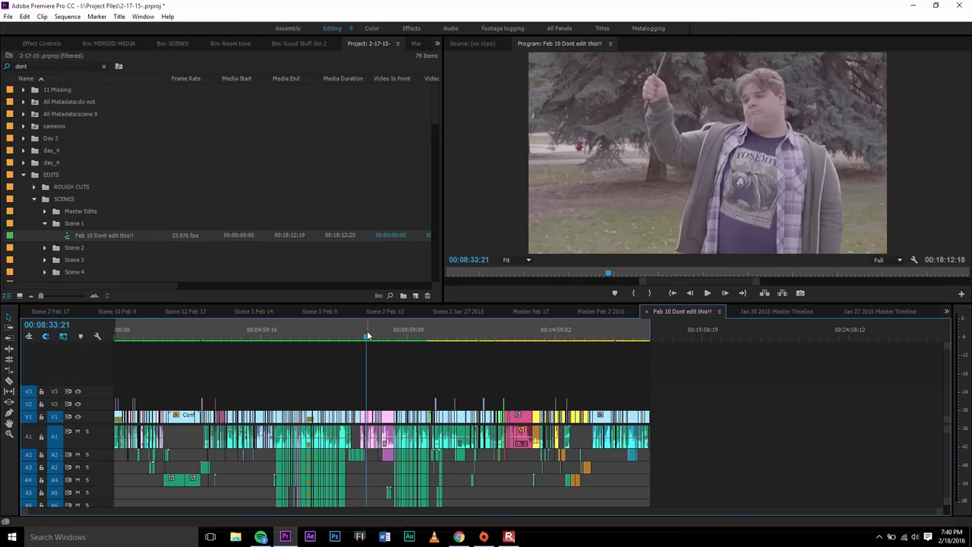
pyautogui.click(261, 336)
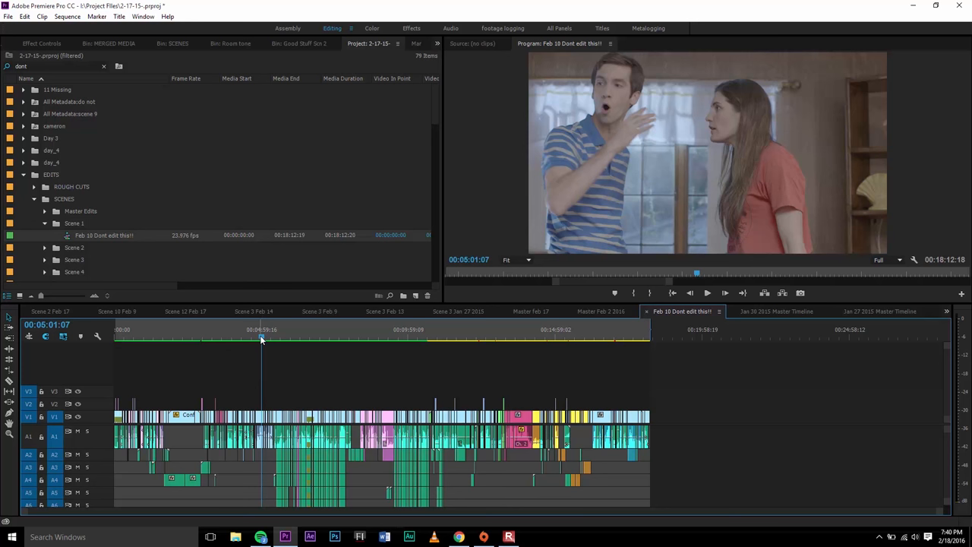
pyautogui.moveTo(453, 331)
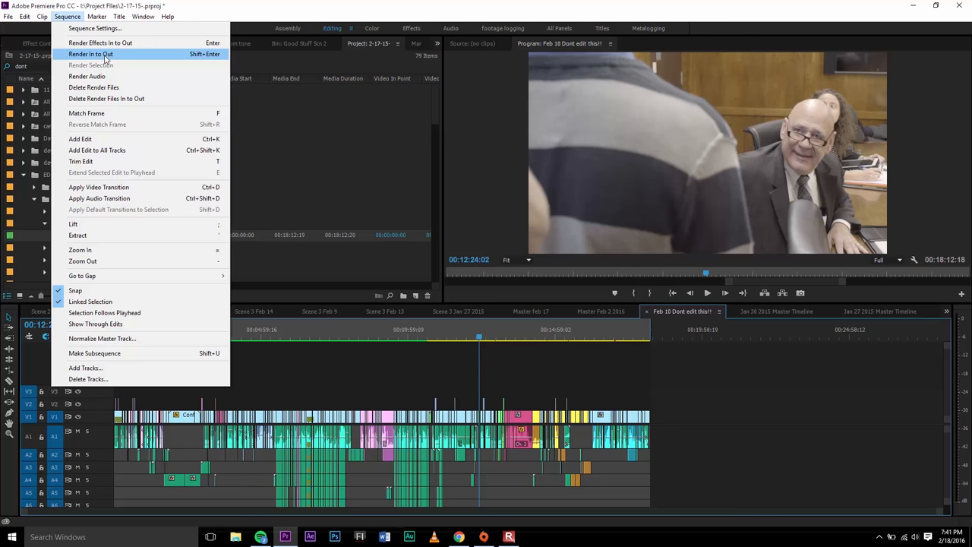
# Render the entire sequence from in to out so its render bar turns green
pyautogui.click(91, 55)
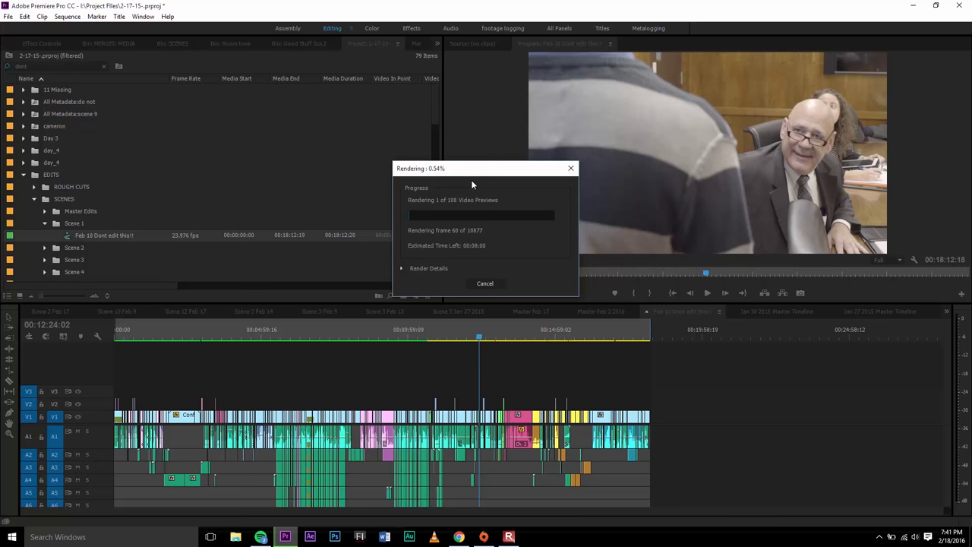
pyautogui.click(485, 283)
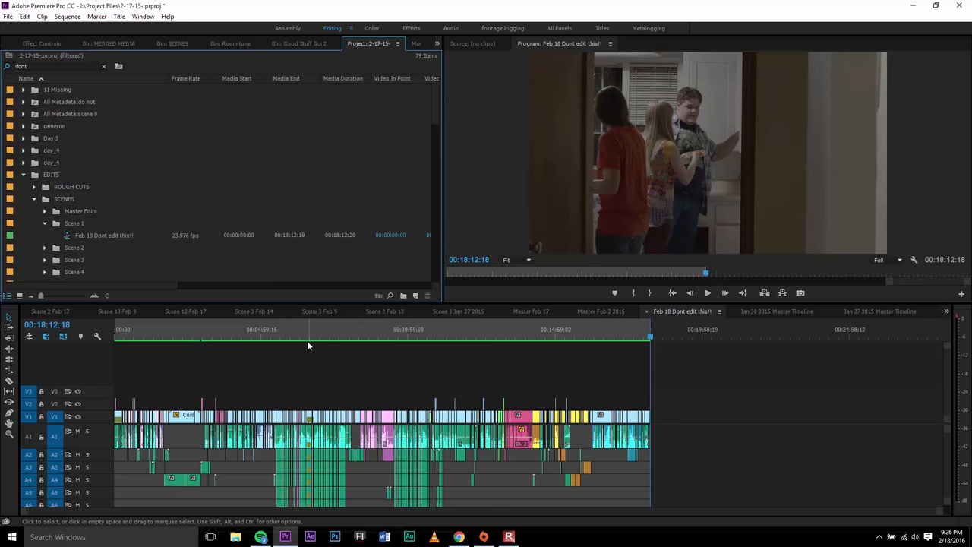
pyautogui.moveTo(480, 242)
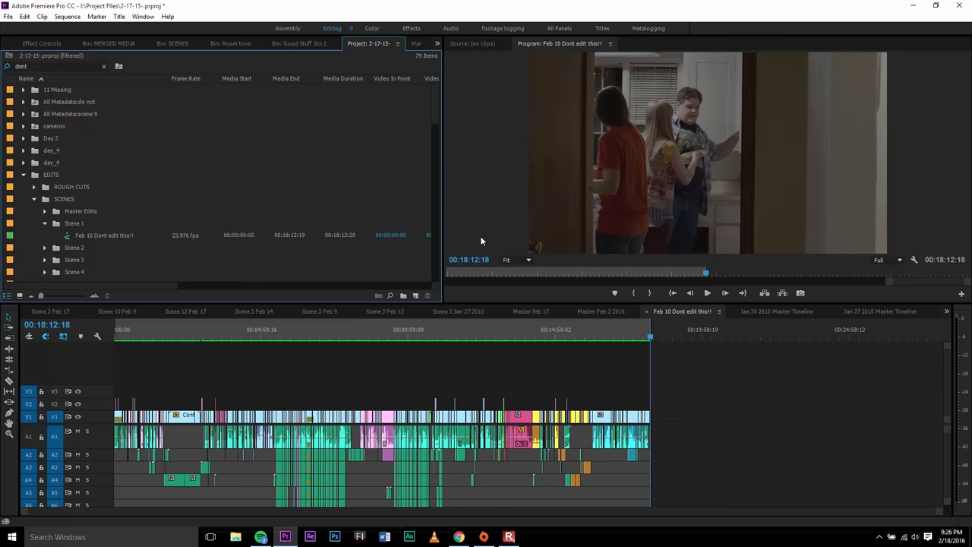
pyautogui.moveTo(563, 196)
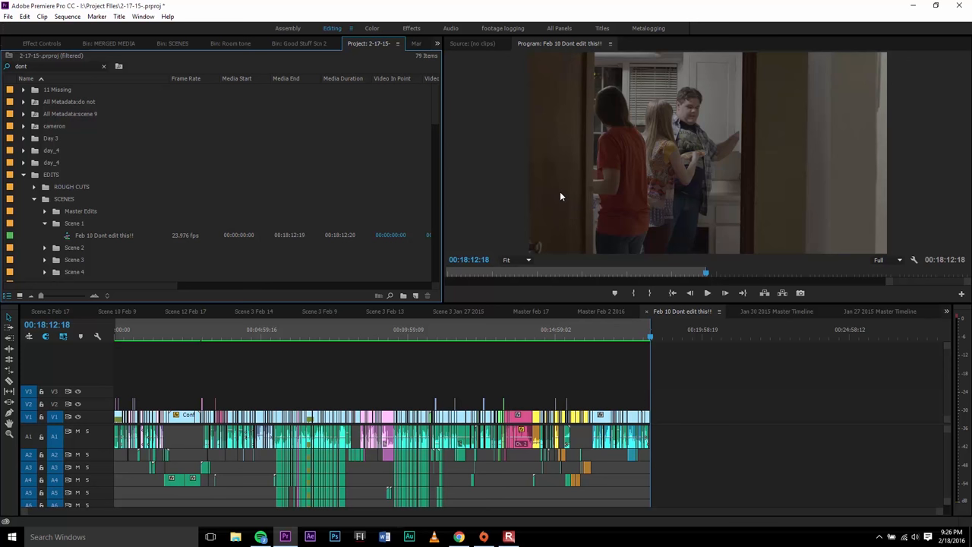
pyautogui.moveTo(331, 336)
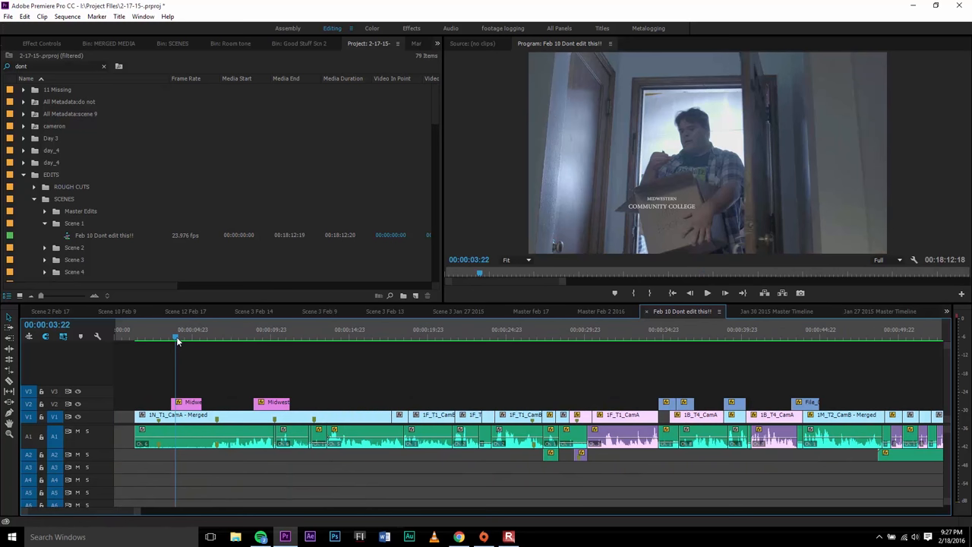
# Cue the sequence to several moments near its start to review the opening clip
pyautogui.click(135, 337)
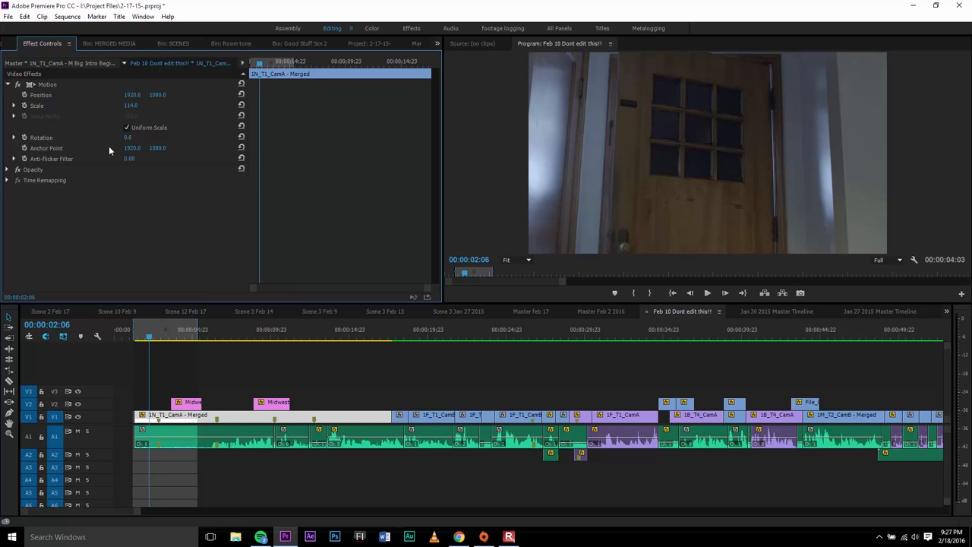
pyautogui.click(213, 328)
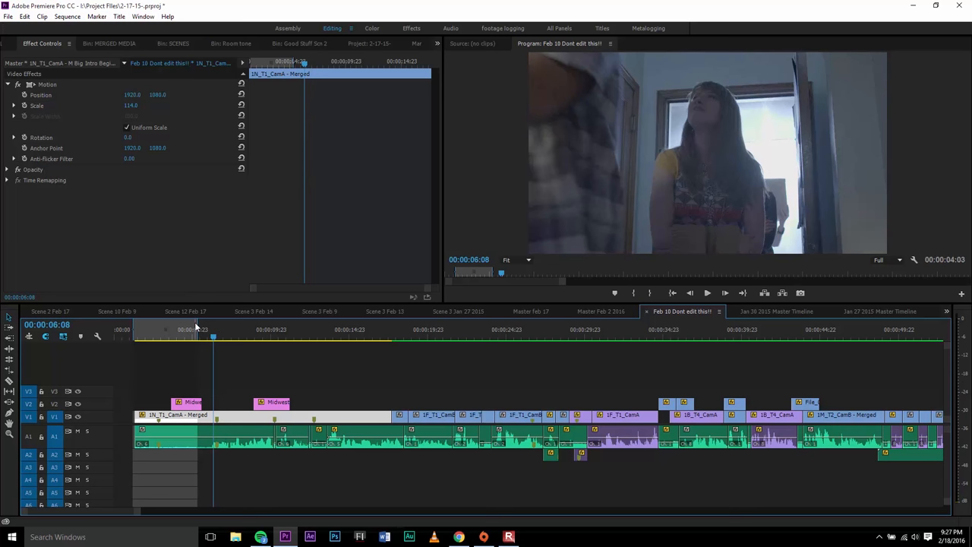
pyautogui.click(261, 328)
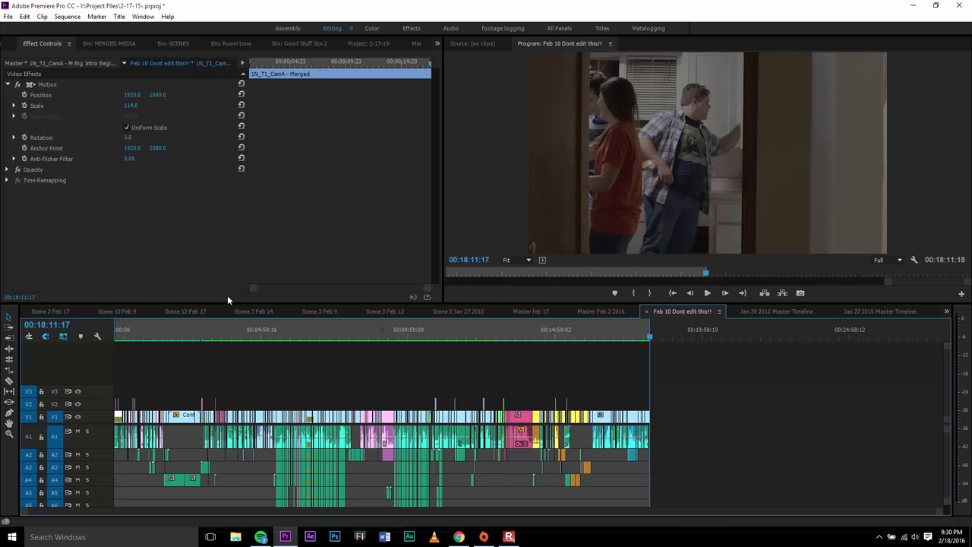
pyautogui.moveTo(195, 185)
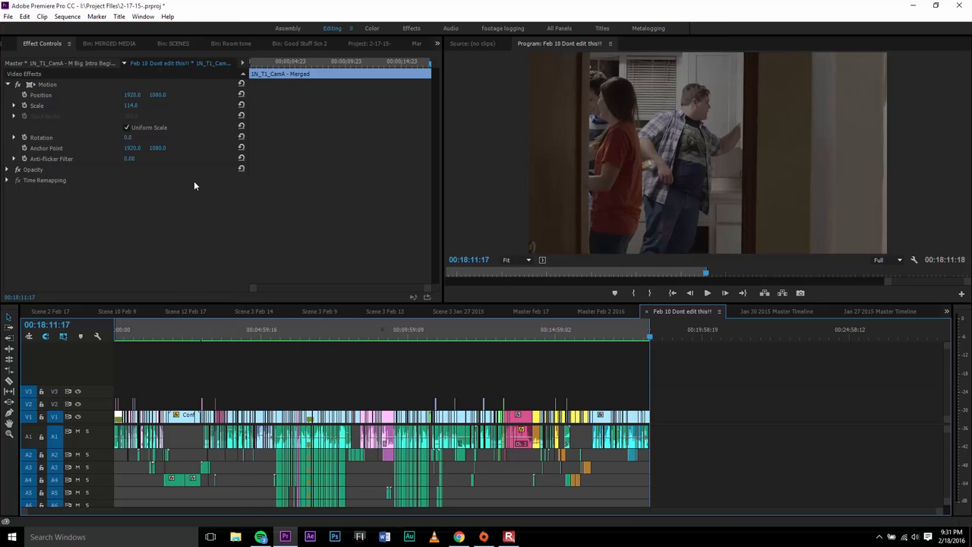
# Bring up the Export Media settings for the sequence from the File menu
pyautogui.click(9, 15)
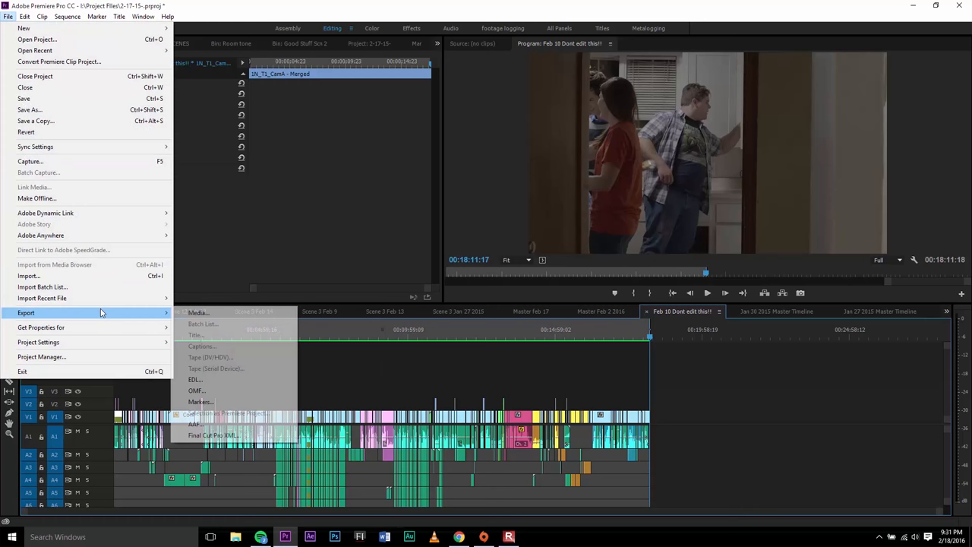
pyautogui.click(198, 312)
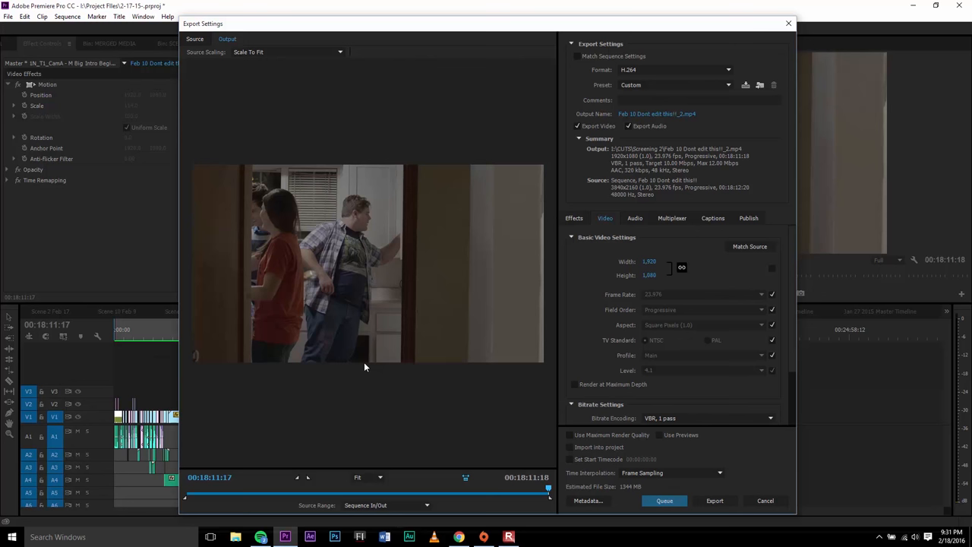
pyautogui.moveTo(605, 328)
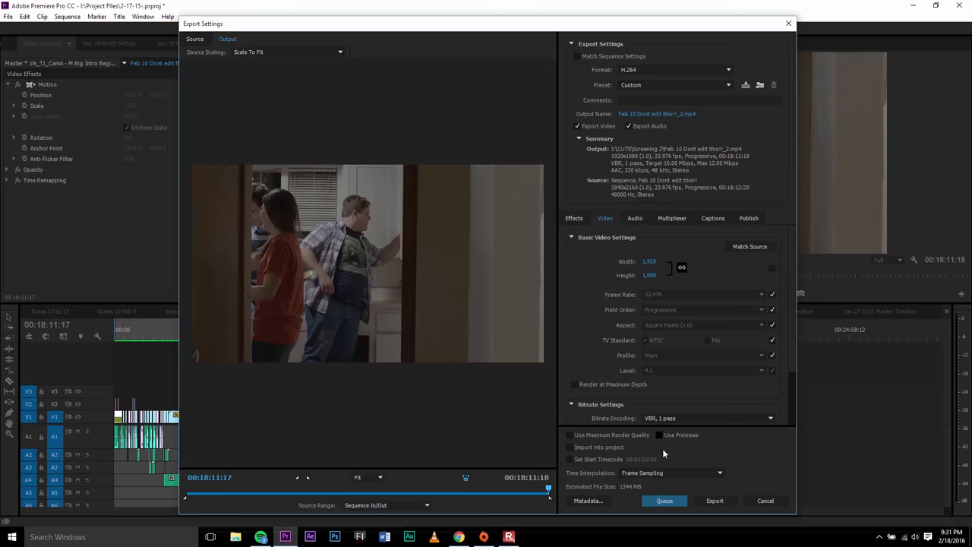
# Start the H.264 export of 'Feb 10 Dund edit' so encoding begins
pyautogui.click(714, 502)
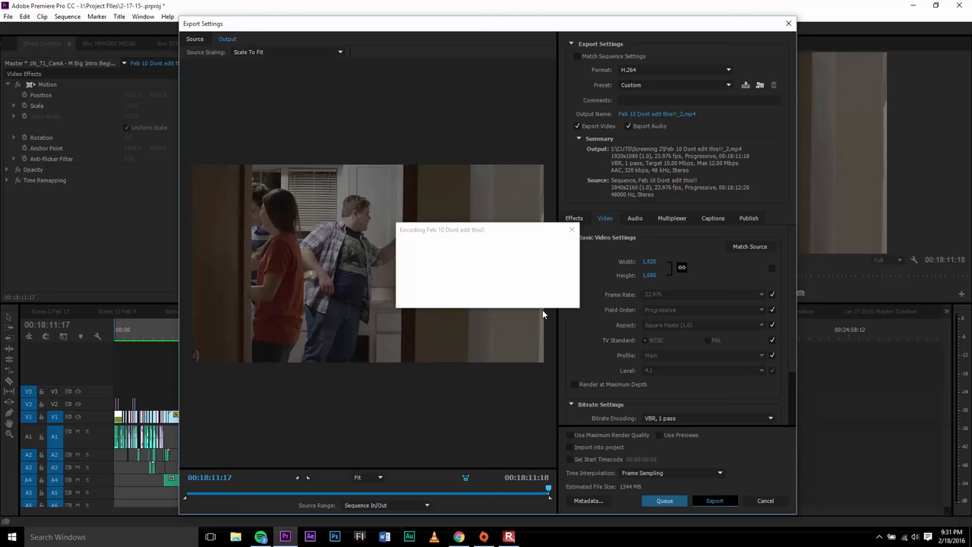
pyautogui.click(714, 501)
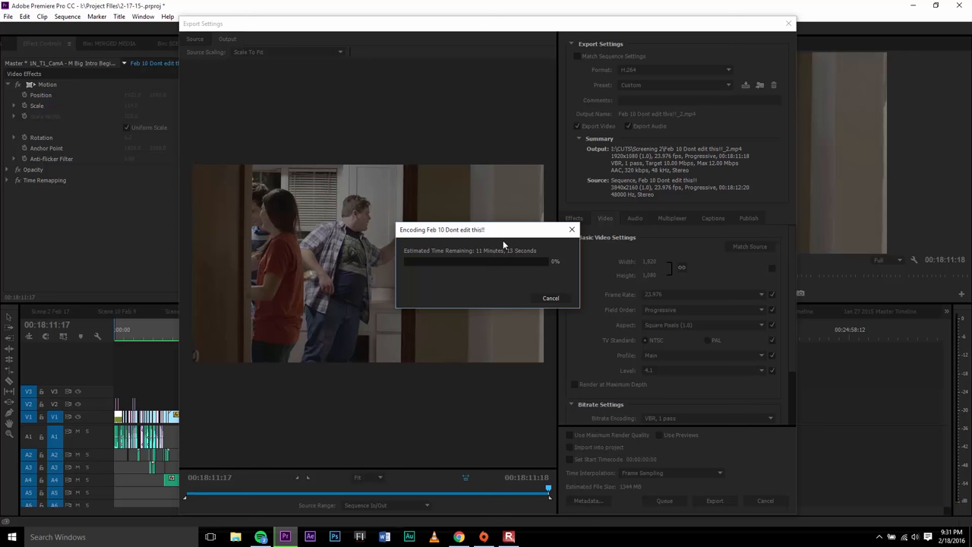